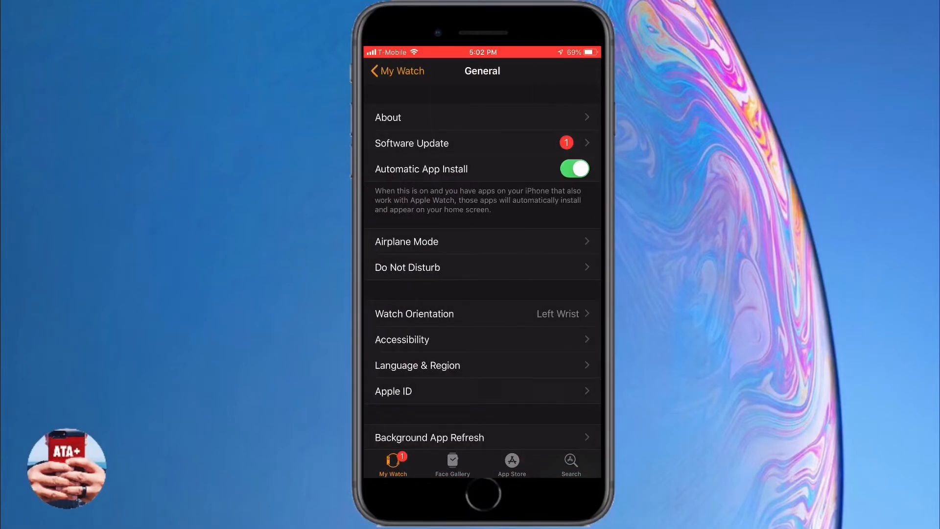
Return to My Watch and open General settings to reach the watchOS 5 update.
{"action": "left_click", "coordinate": [397, 70]}
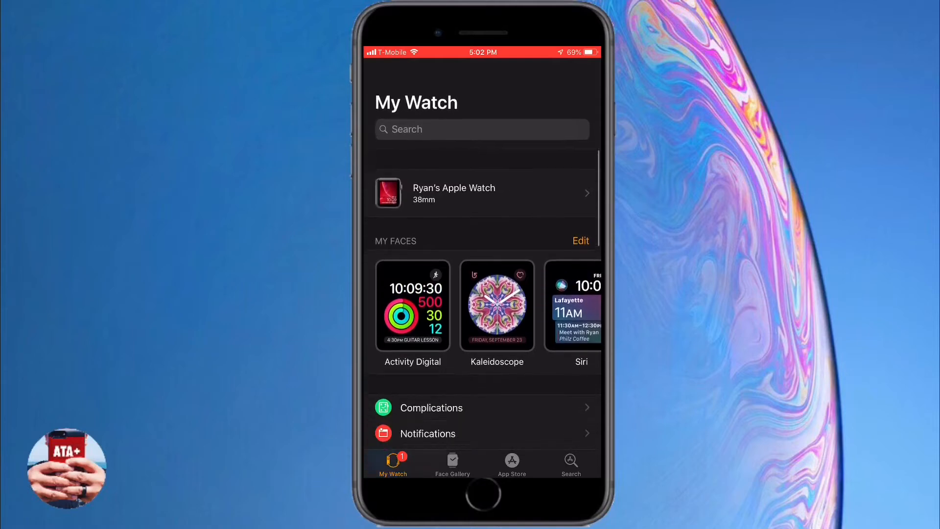
{"action": "scroll", "scroll_direction": "down", "scroll_amount": 3}
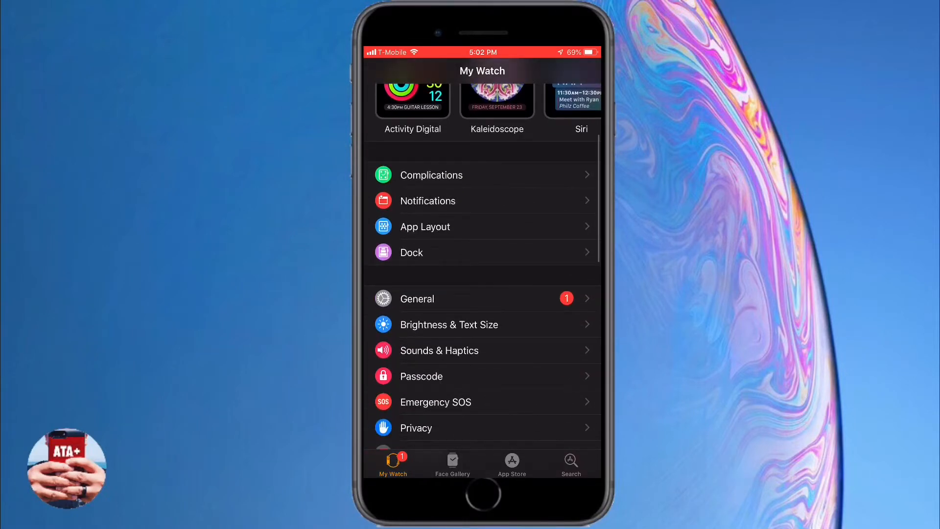
{"action": "left_click", "coordinate": [417, 299]}
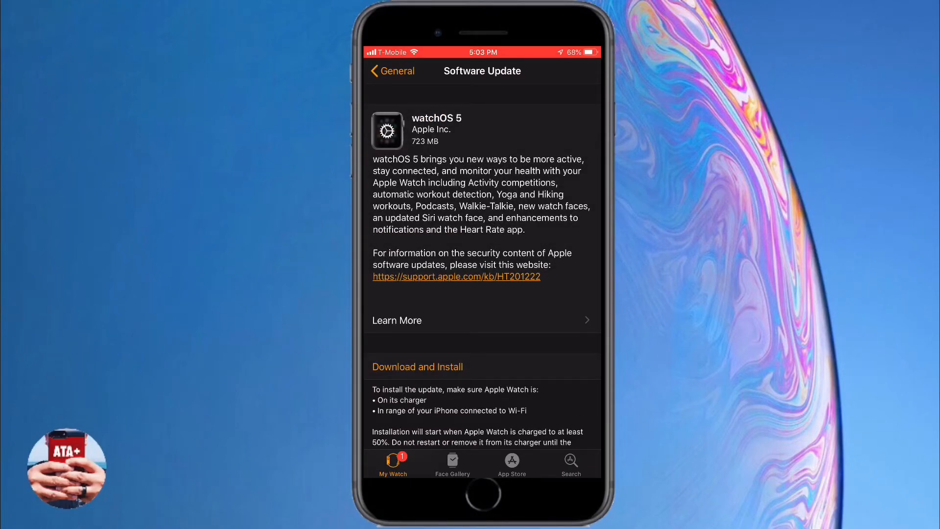
Choose Download and Install for watchOS 5 and agree to the license terms.
{"action": "left_click", "coordinate": [417, 366]}
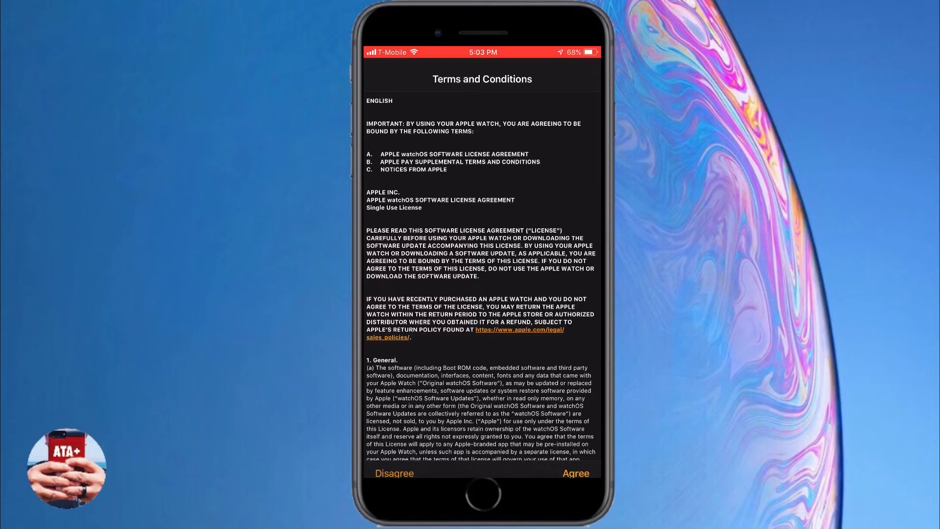
{"action": "left_click", "coordinate": [575, 473]}
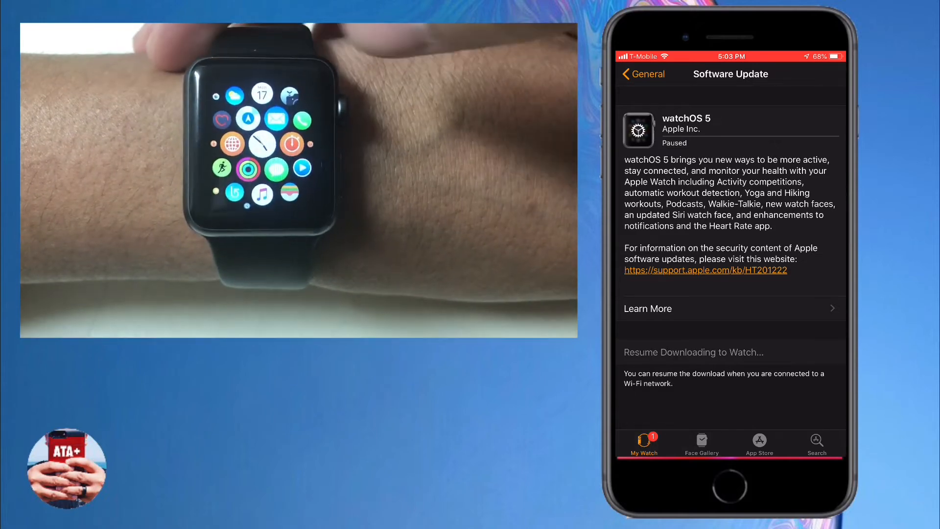
Power off the watch from the side-button menu so the download resumes.
{"action": "left_click", "coordinate": [693, 352]}
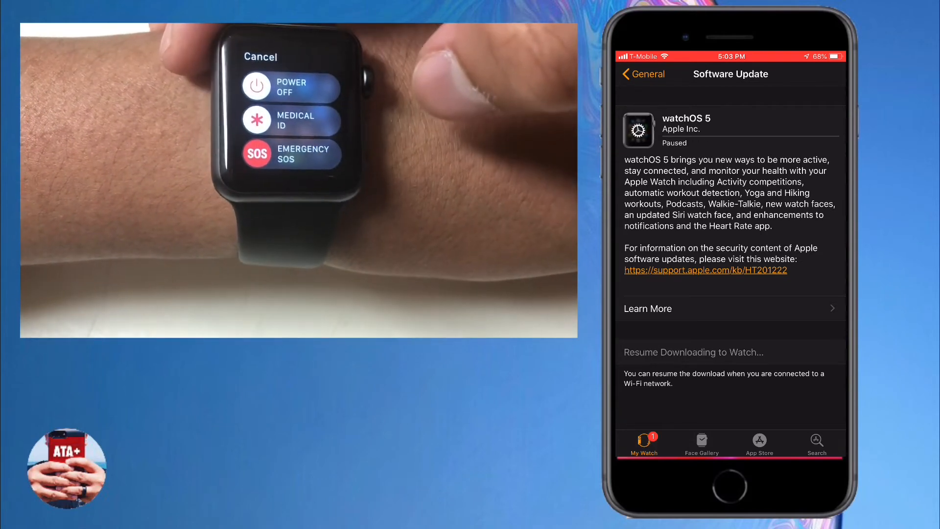
{"action": "left_click", "coordinate": [693, 352]}
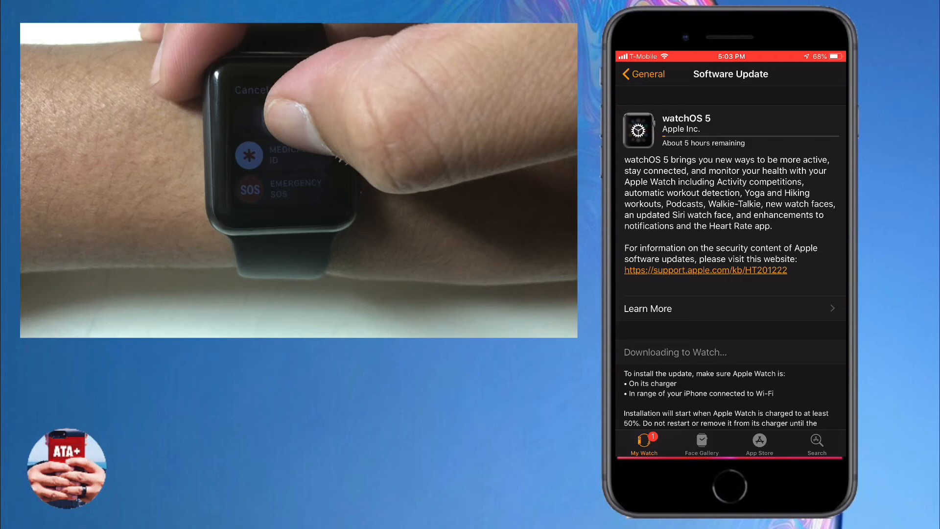